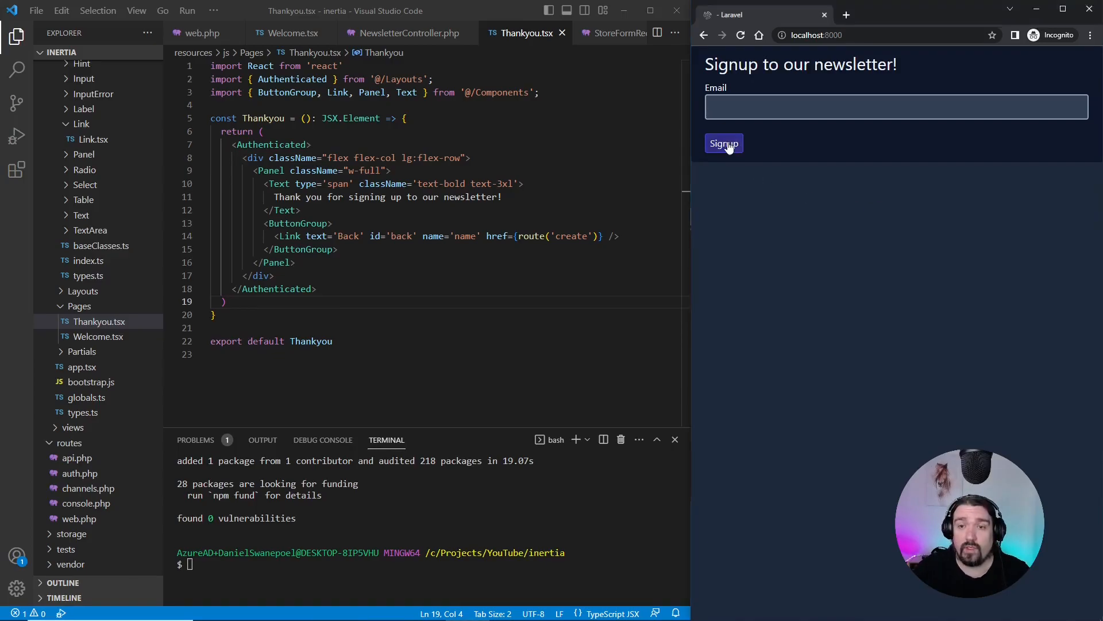
Step: Submit the newsletter form with Email empty to trigger the required-email error
{"action": "left_click", "coordinate": [724, 144]}
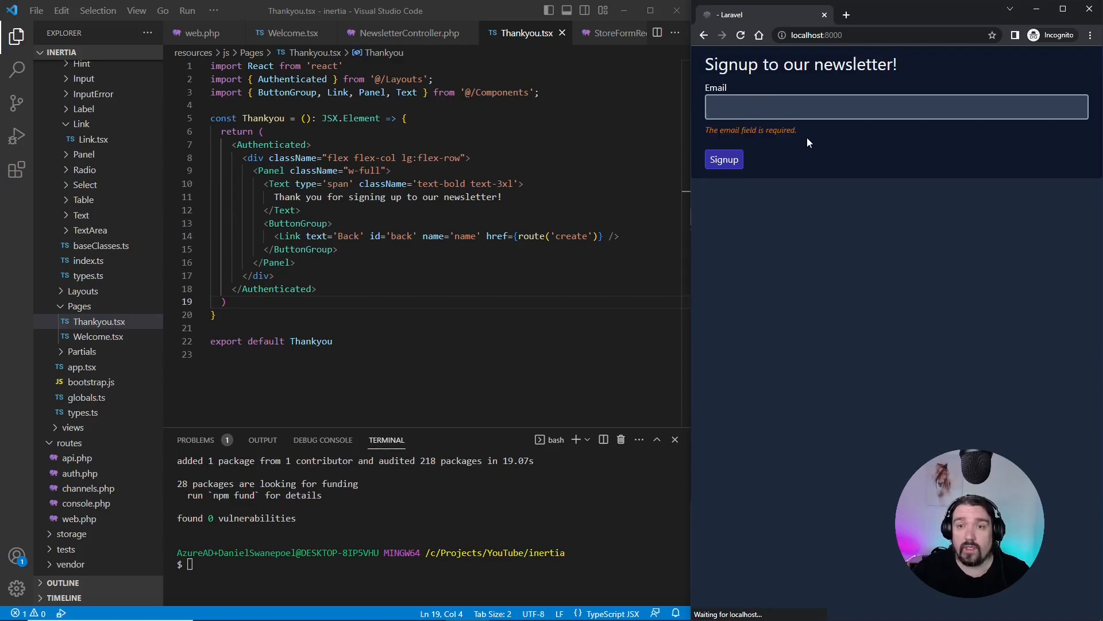
{"action": "mouse_move", "coordinate": [827, 146]}
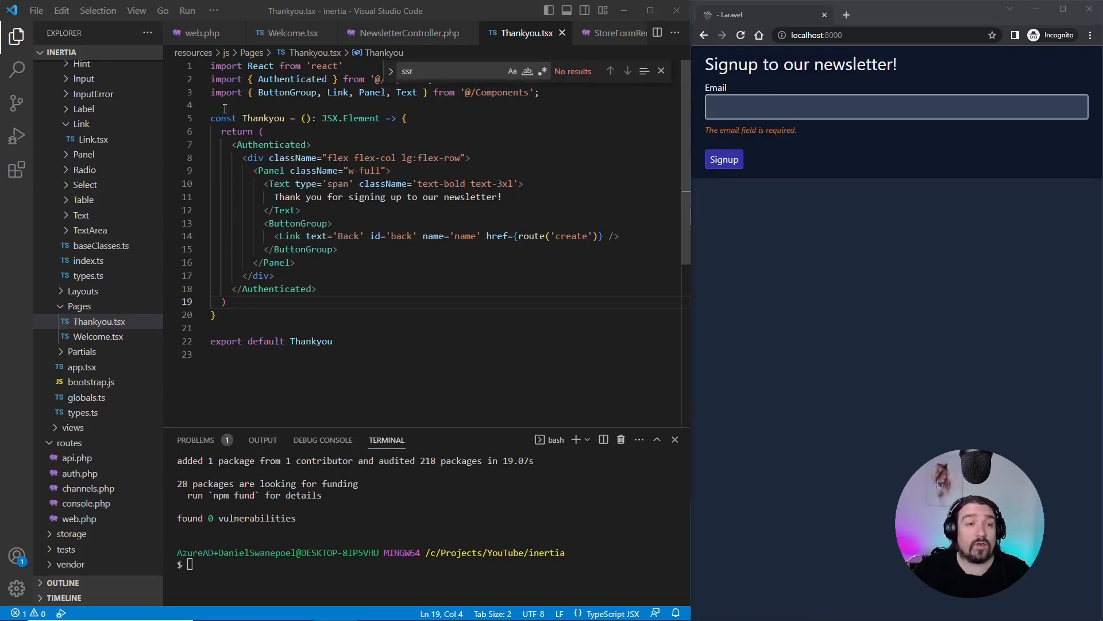
Step: Open routes/web.php to view the create, store and thankyou routes
{"action": "left_click", "coordinate": [202, 33]}
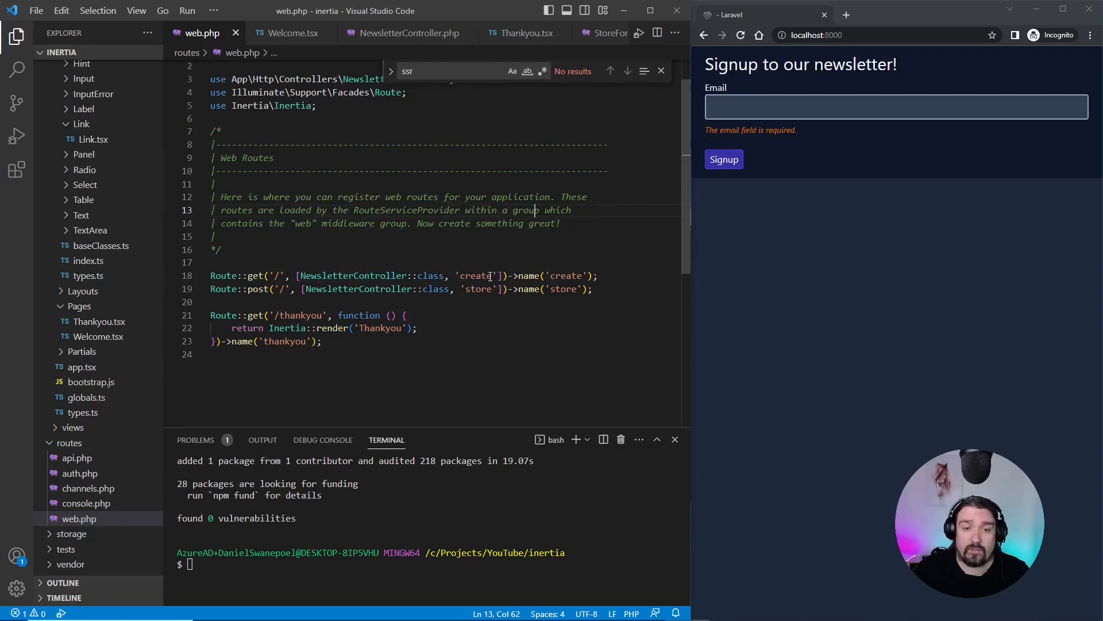
{"action": "mouse_move", "coordinate": [481, 276]}
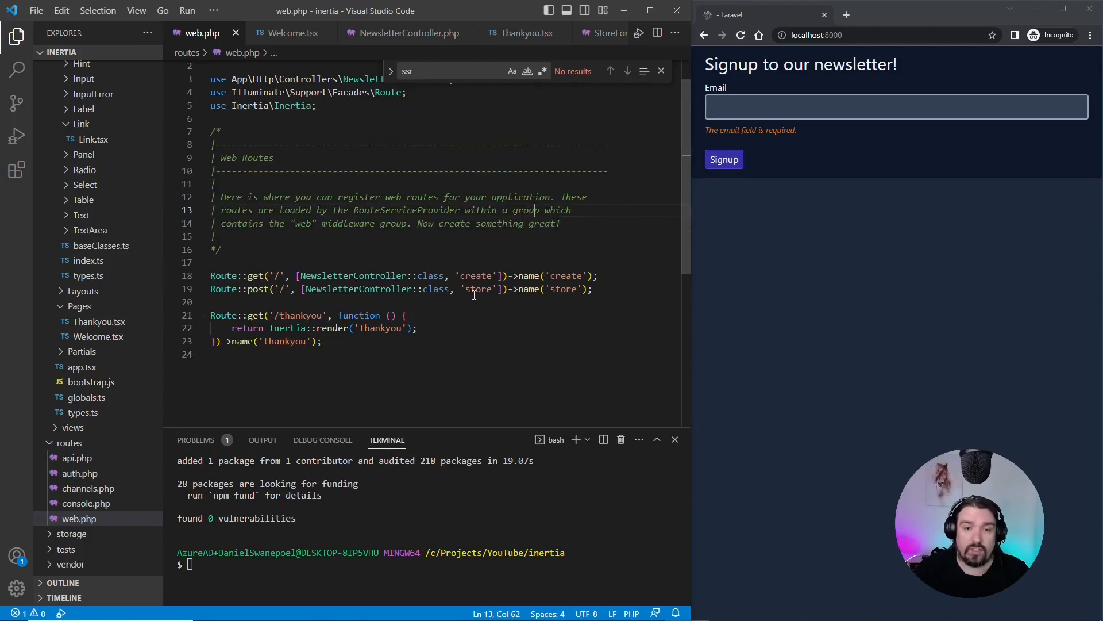
{"action": "mouse_move", "coordinate": [477, 289]}
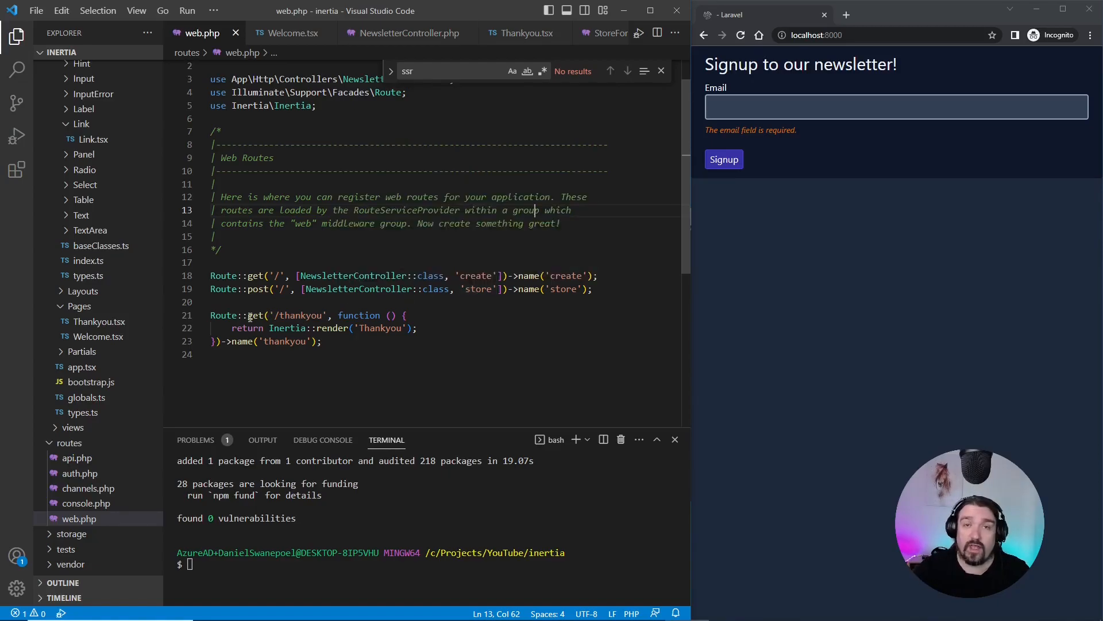
{"action": "mouse_move", "coordinate": [255, 314]}
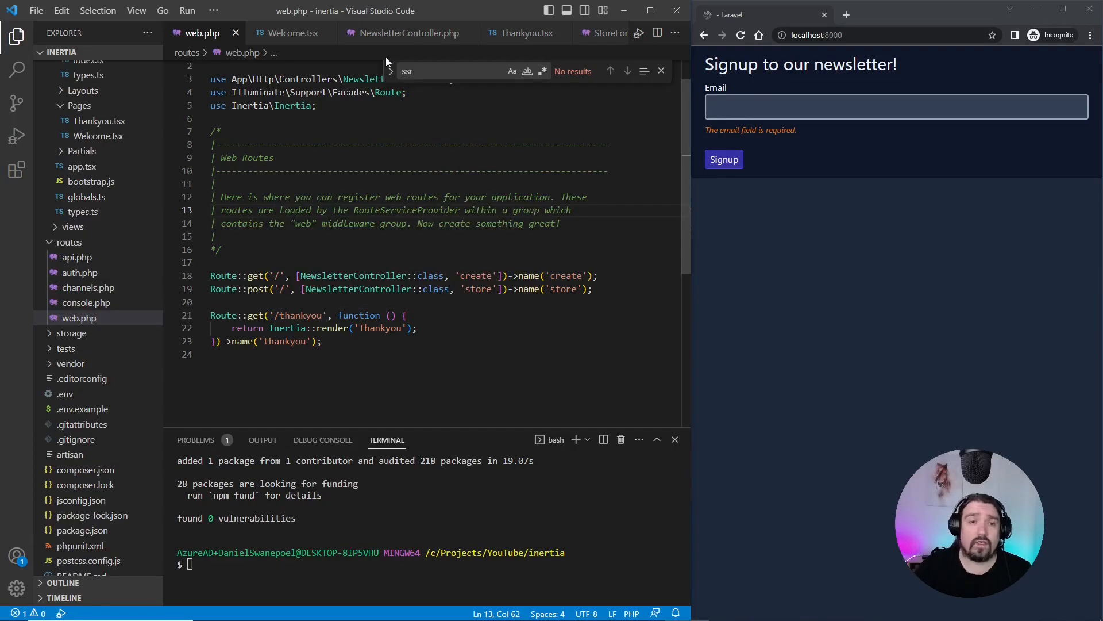
Step: Open NewsletterController.php to view its create and store methods
{"action": "left_click", "coordinate": [405, 34]}
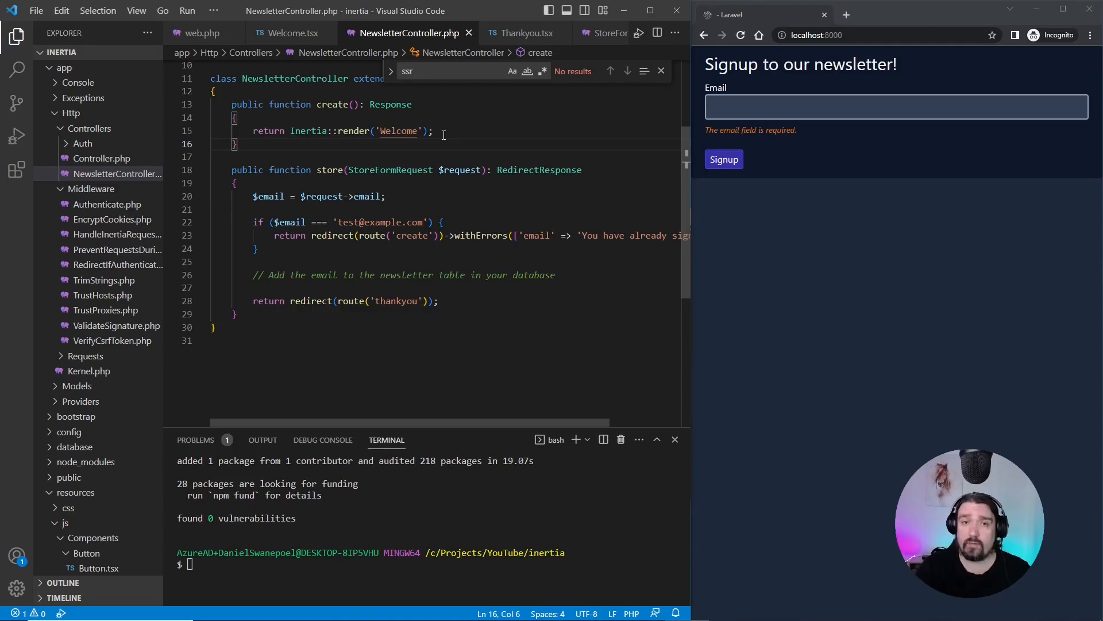
{"action": "mouse_move", "coordinate": [586, 318]}
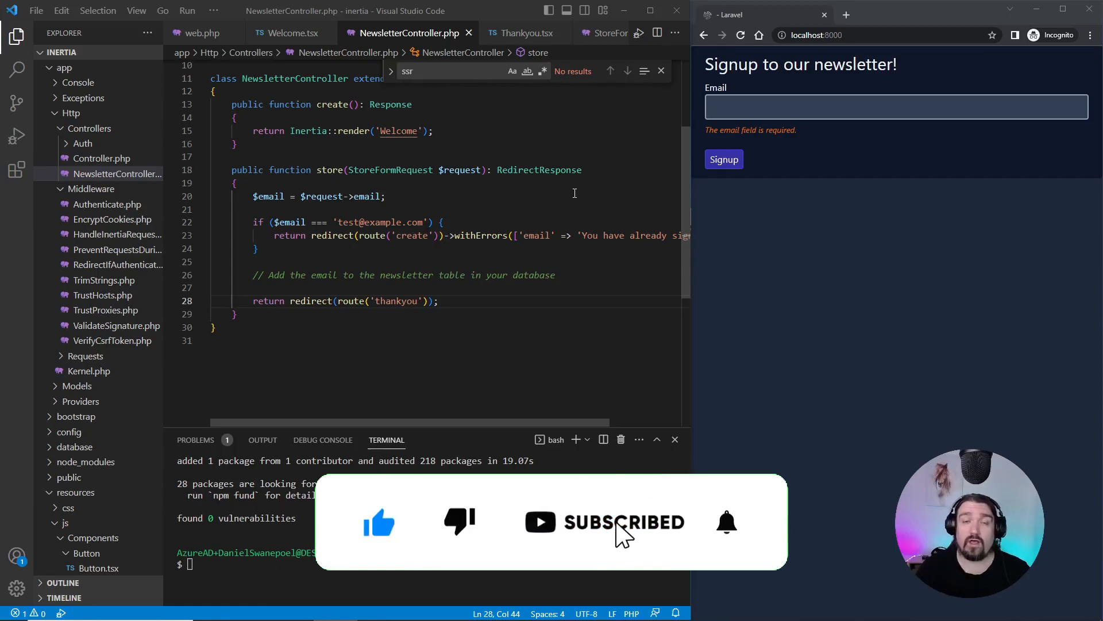
{"action": "mouse_move", "coordinate": [389, 170]}
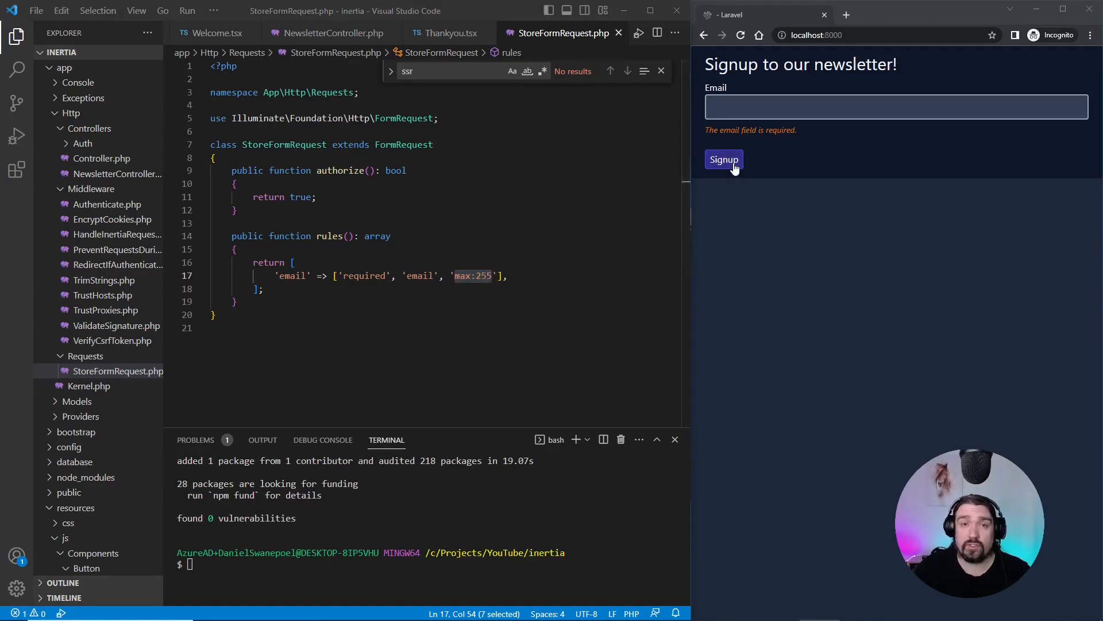
Step: Submit the signup form with email 'dsfghsdgsdf' to show the valid-email error
{"action": "left_click", "coordinate": [723, 159]}
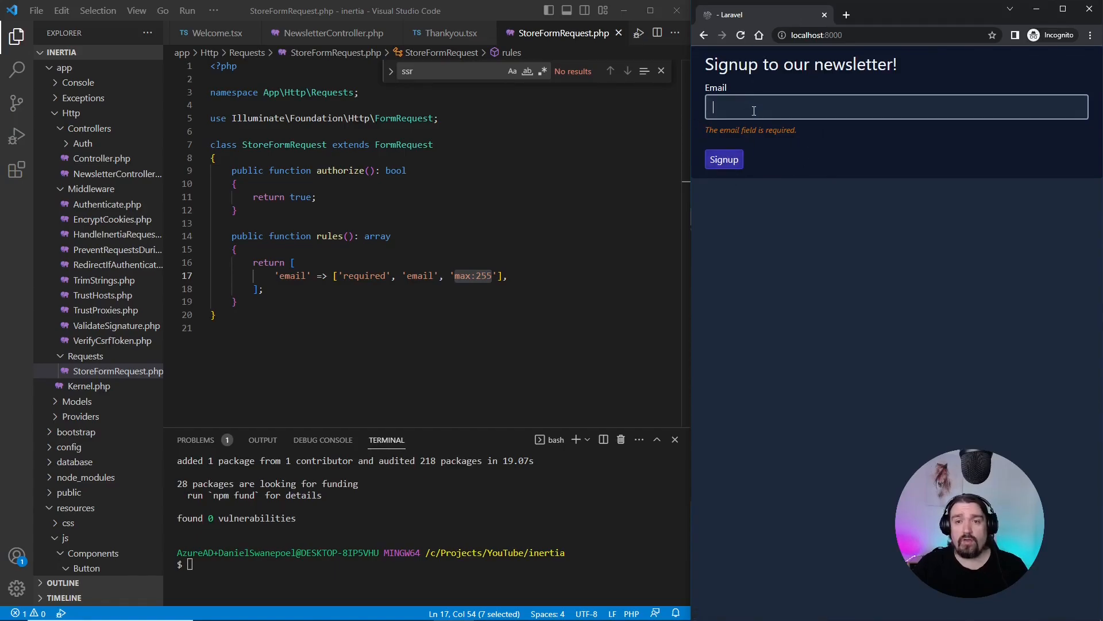
{"action": "type", "text": "dsfghsdgsdf"}
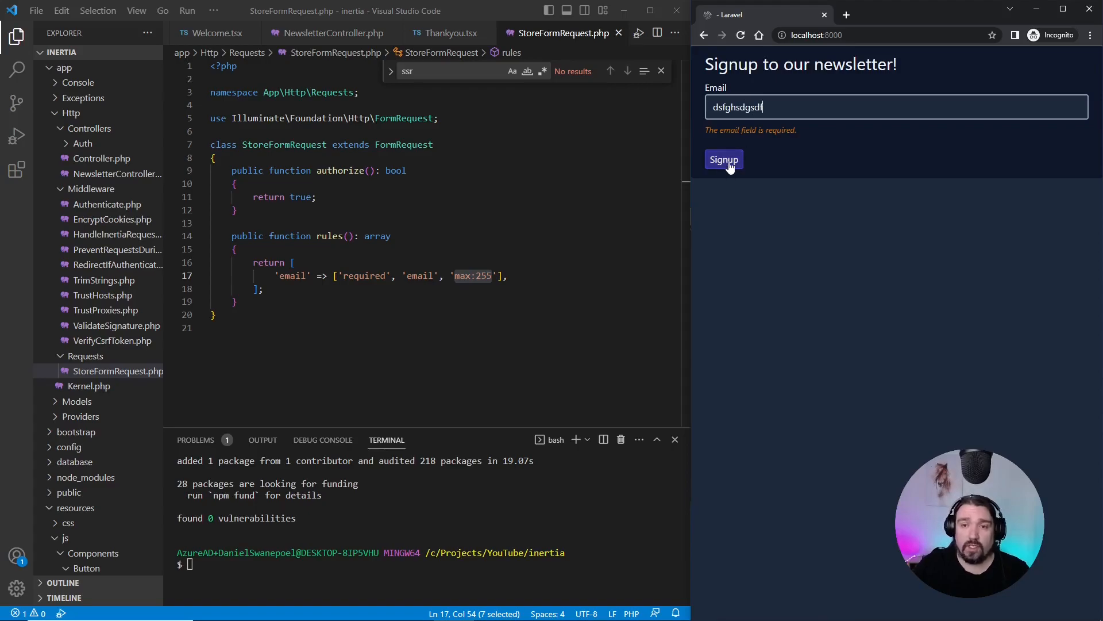
{"action": "left_click", "coordinate": [724, 159]}
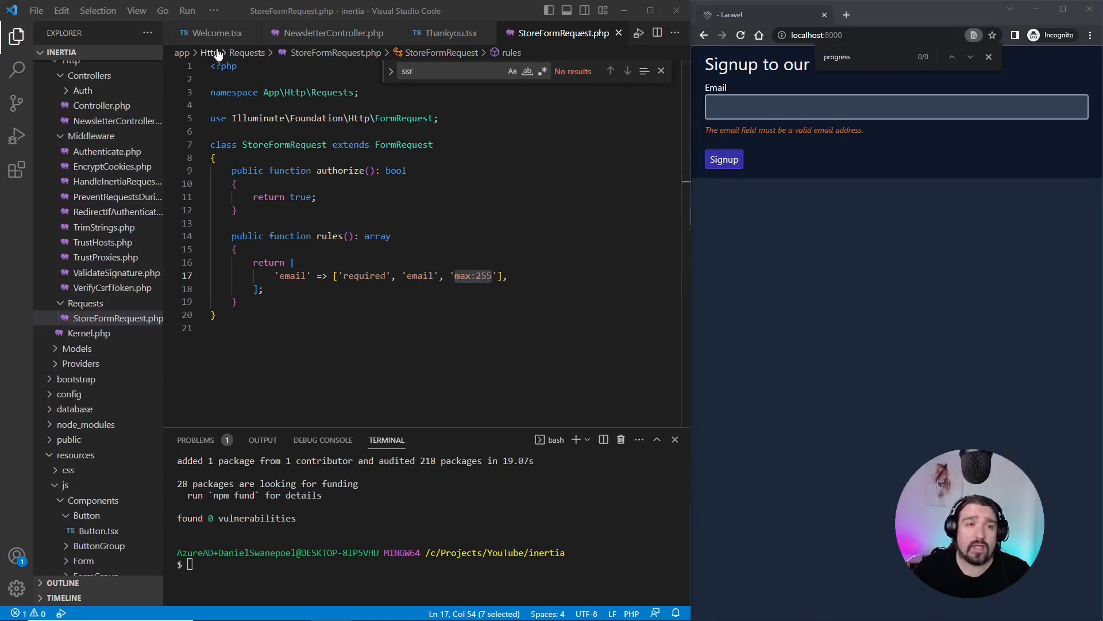
Step: Inspect how errors in Welcome.tsx feed the email Input's error prop
{"action": "left_click", "coordinate": [231, 32]}
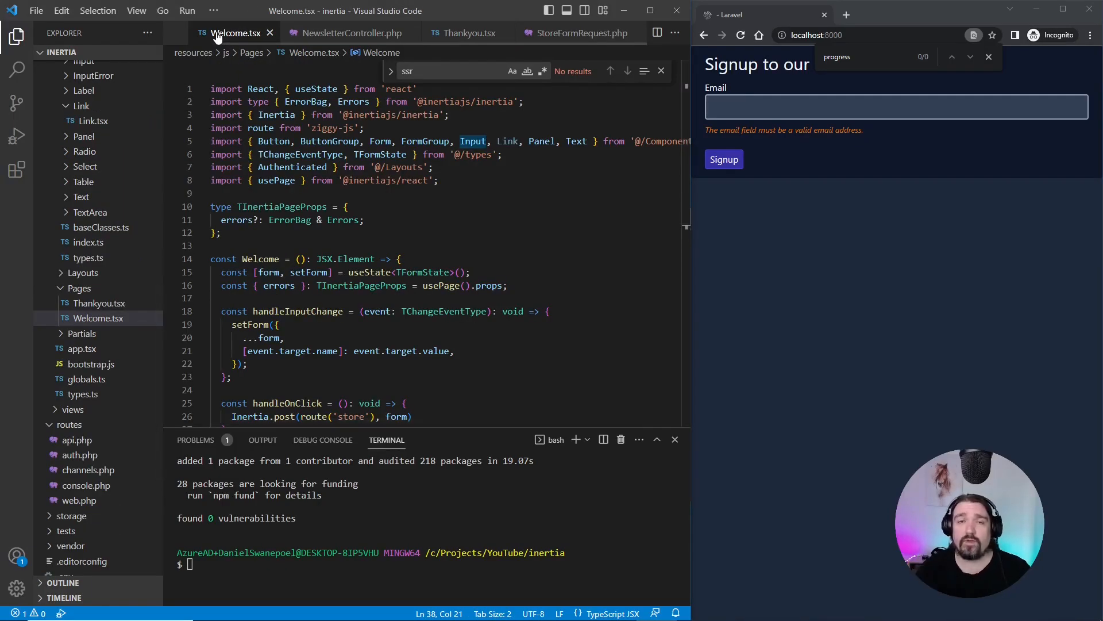
{"action": "left_click", "coordinate": [511, 285]}
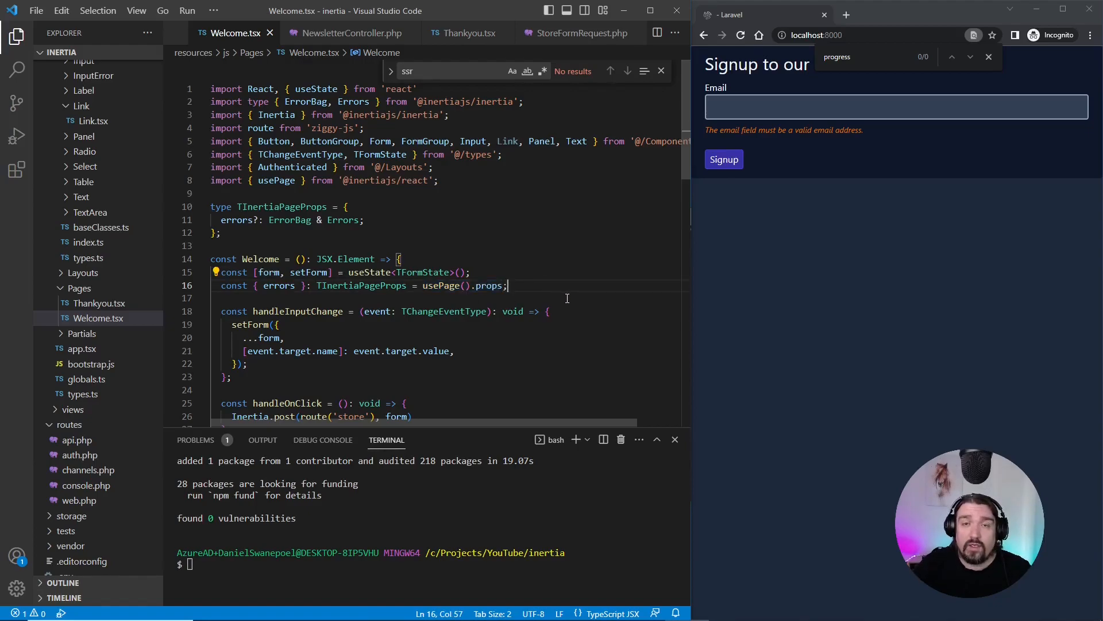
{"action": "double_click", "coordinate": [279, 285]}
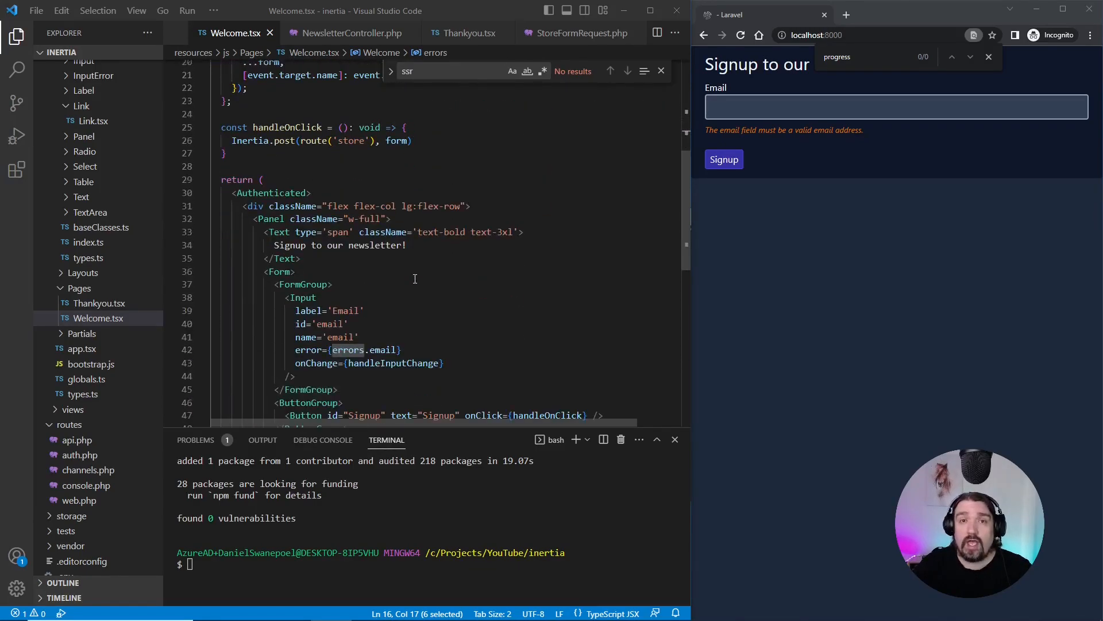
{"action": "scroll", "scroll_direction": "down", "scroll_amount": 3}
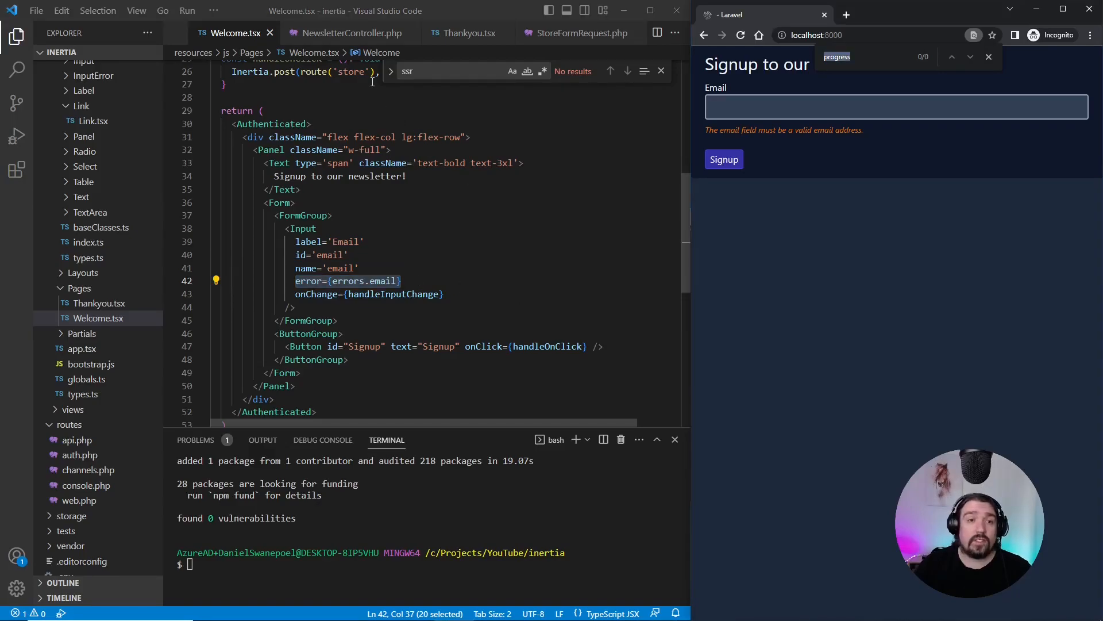
{"action": "left_click", "coordinate": [350, 34]}
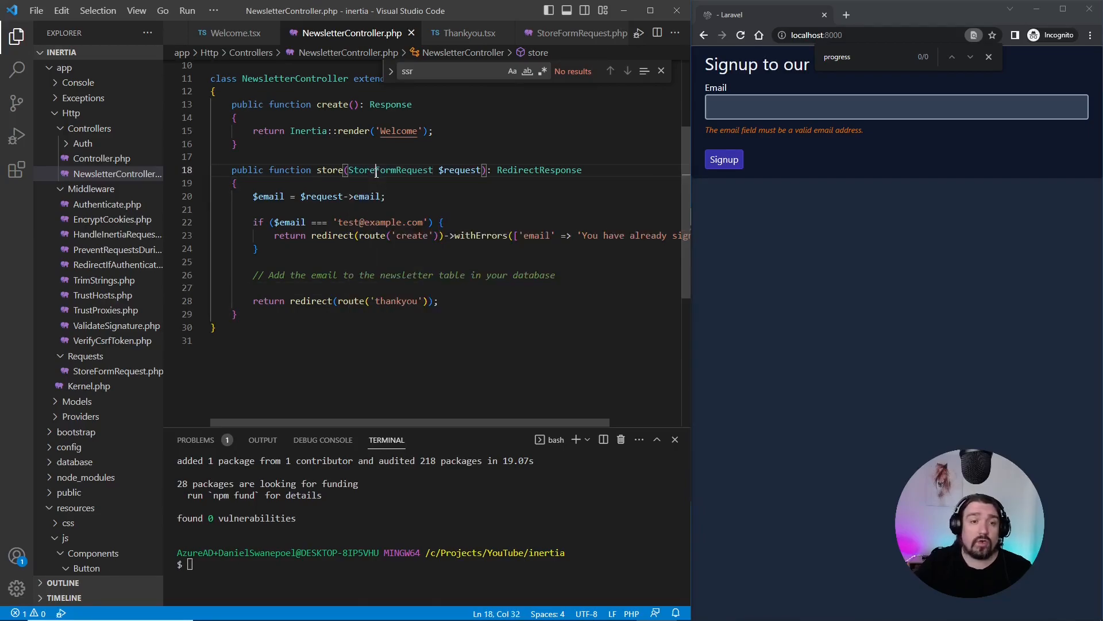
Step: Highlight the StoreFormRequest parameter and withErrors call in the store method
{"action": "double_click", "coordinate": [389, 169]}
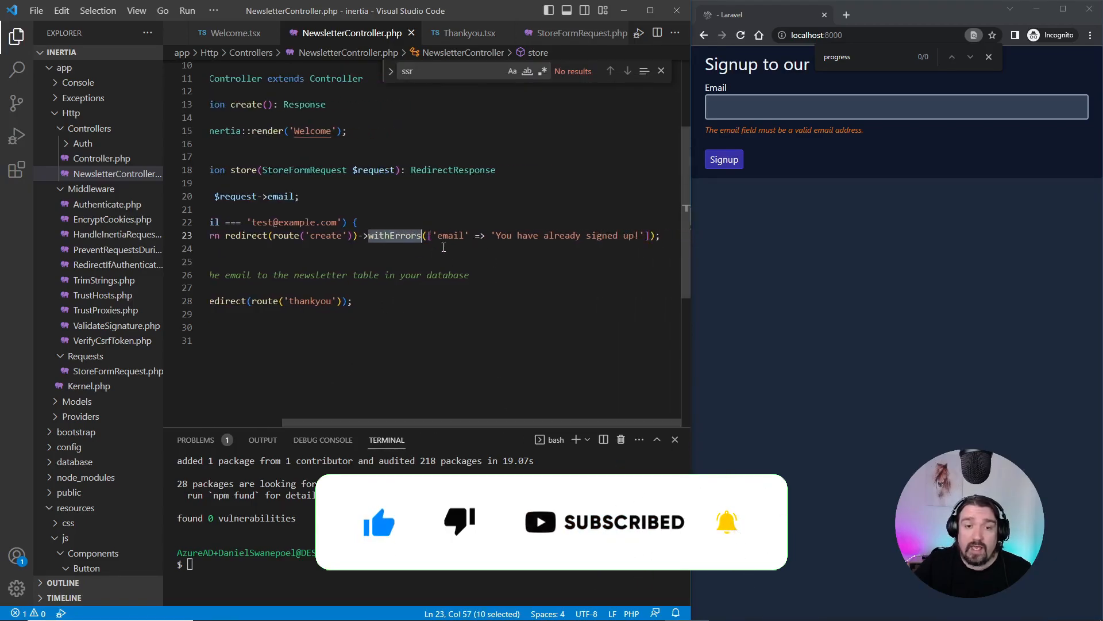
{"action": "double_click", "coordinate": [449, 235]}
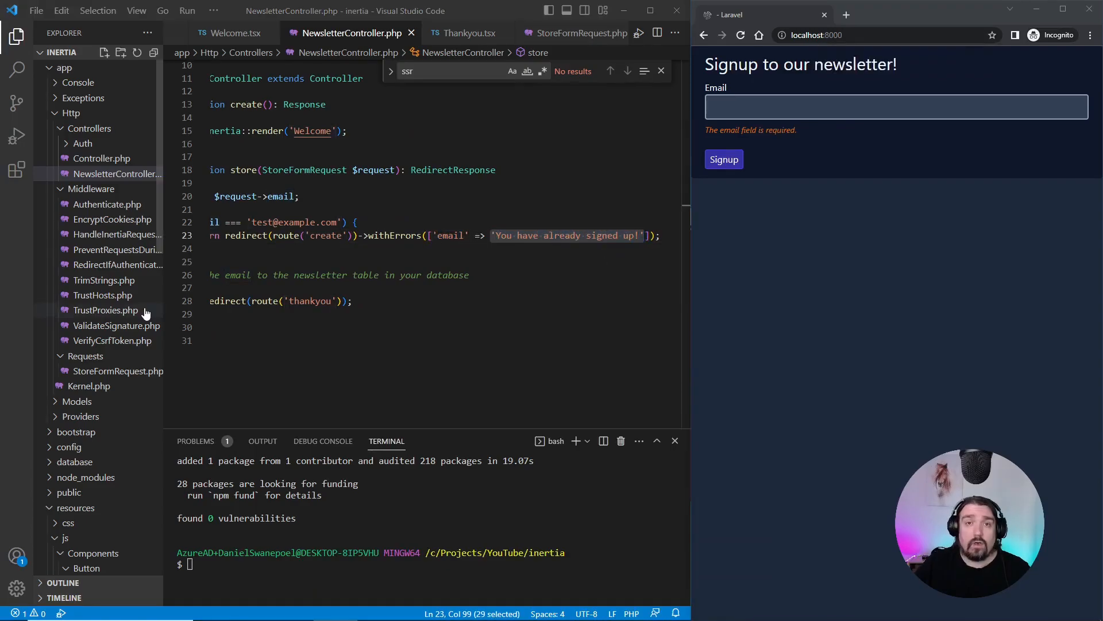
{"action": "type", "text": "test@example.com"}
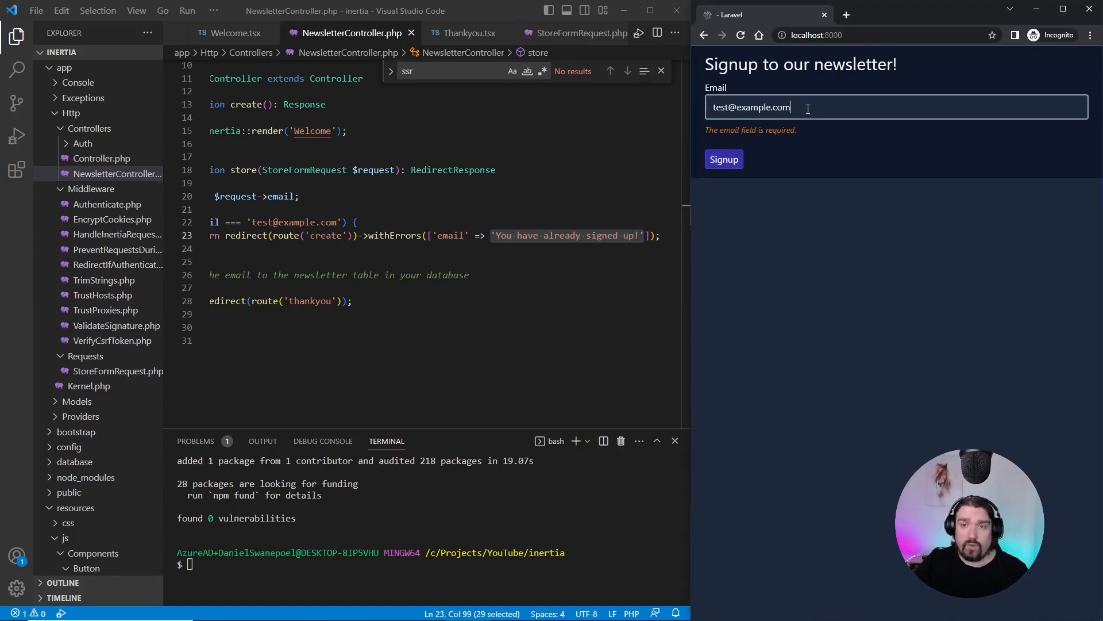
{"action": "left_click", "coordinate": [723, 159]}
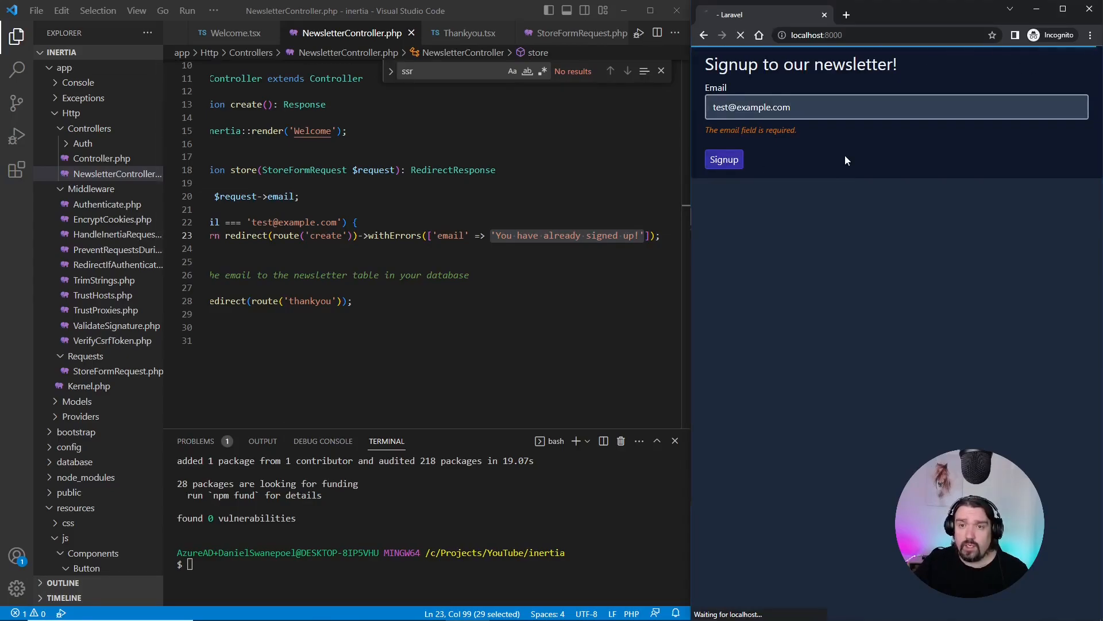
{"action": "left_click", "coordinate": [724, 159]}
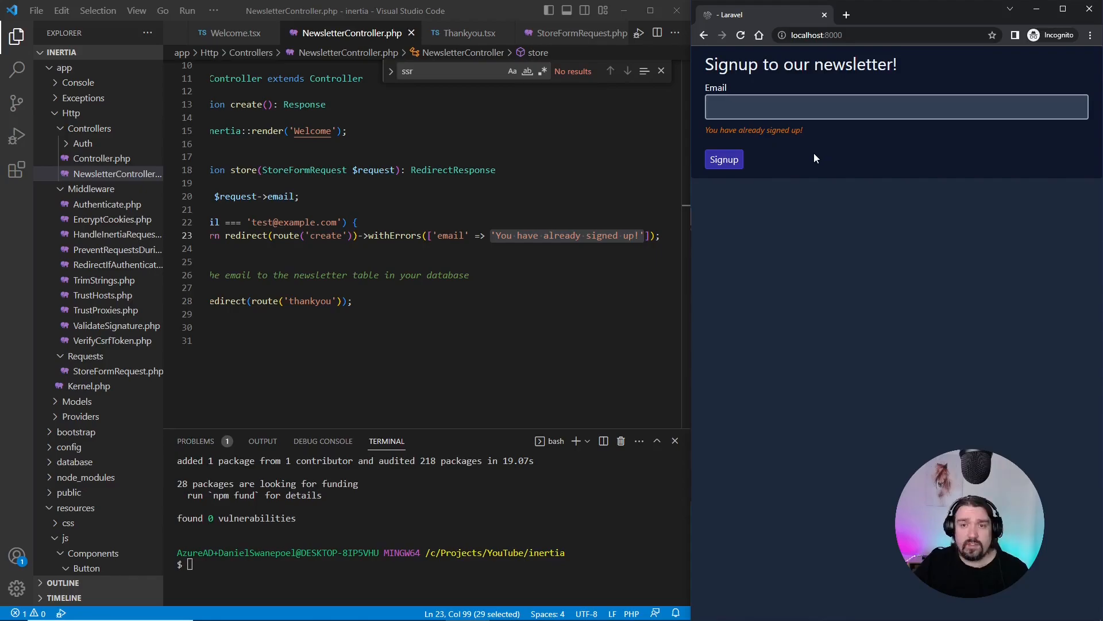
{"action": "mouse_move", "coordinate": [826, 141]}
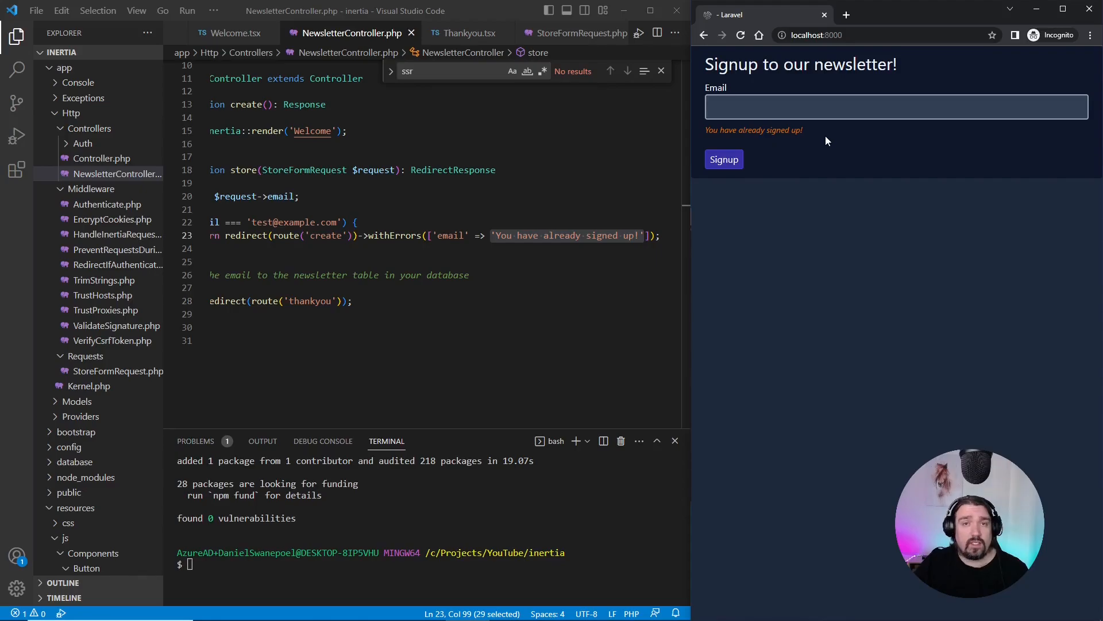